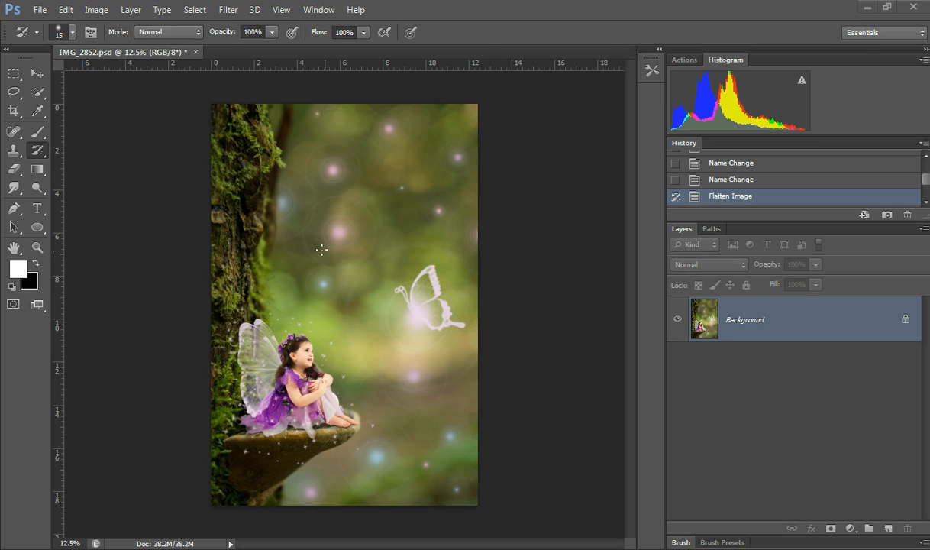
{"action": "mouse_move", "coordinate": [320, 252]}
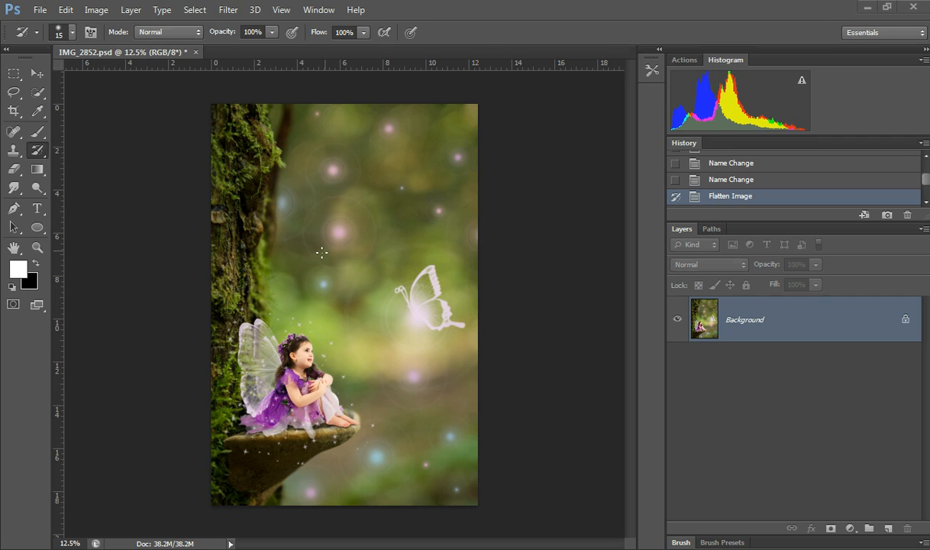
{"action": "mouse_move", "coordinate": [323, 265]}
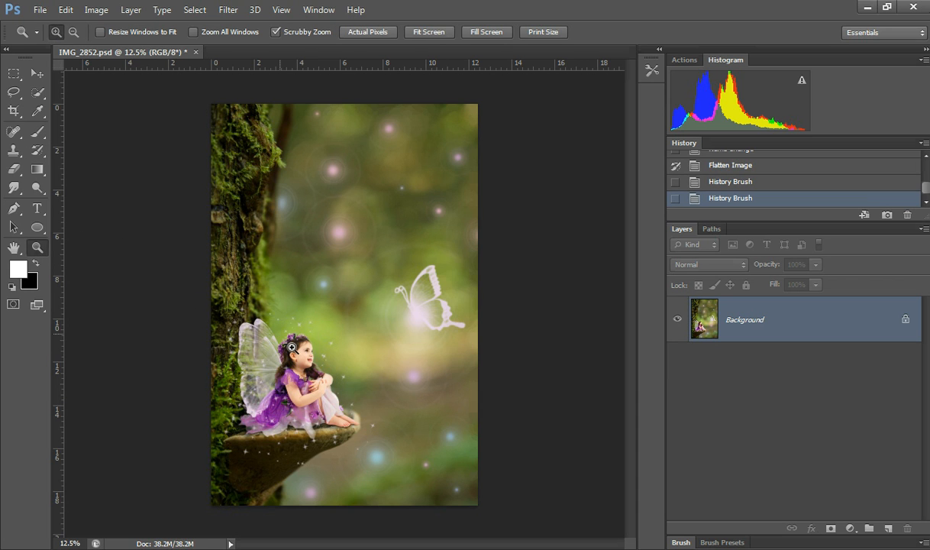
Zoom in on the ear and smudge its top edge up into a pointed elf tip.
{"action": "left_click", "coordinate": [293, 346]}
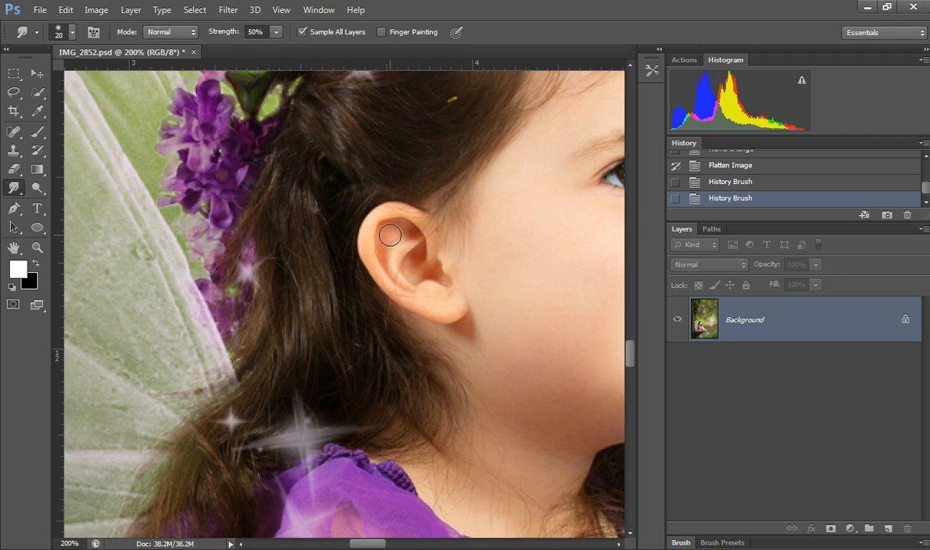
{"action": "mouse_move", "coordinate": [385, 227]}
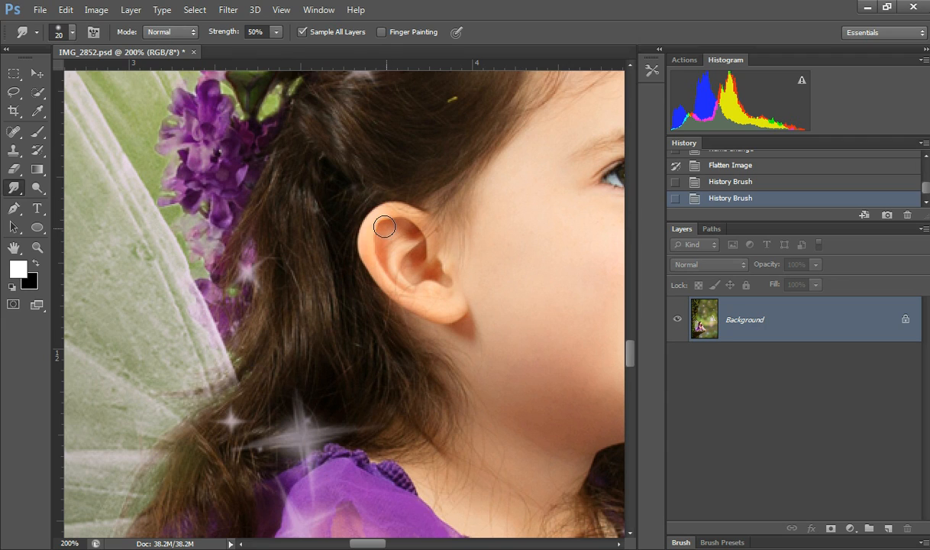
{"action": "left_click_drag", "start_coordinate": [384, 227], "coordinate": [388, 214]}
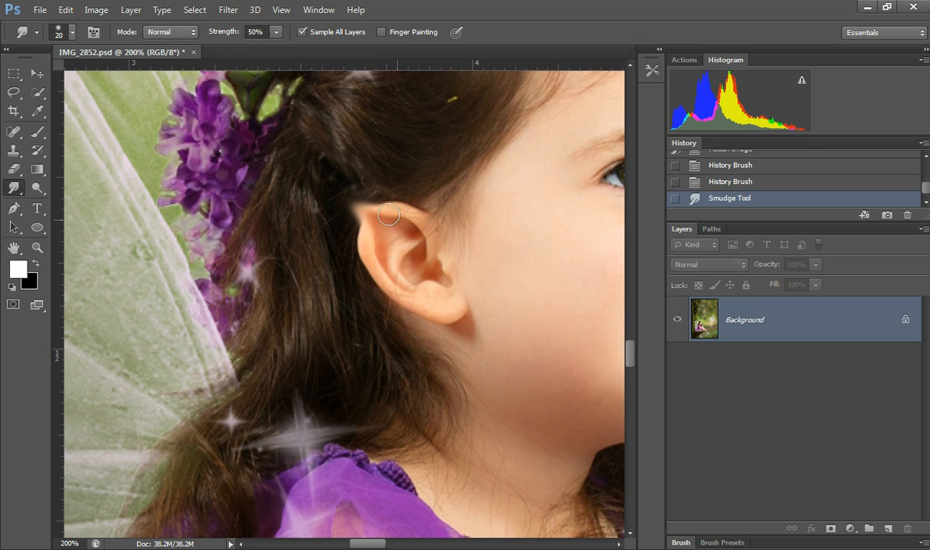
{"action": "left_click_drag", "start_coordinate": [388, 214], "coordinate": [377, 242]}
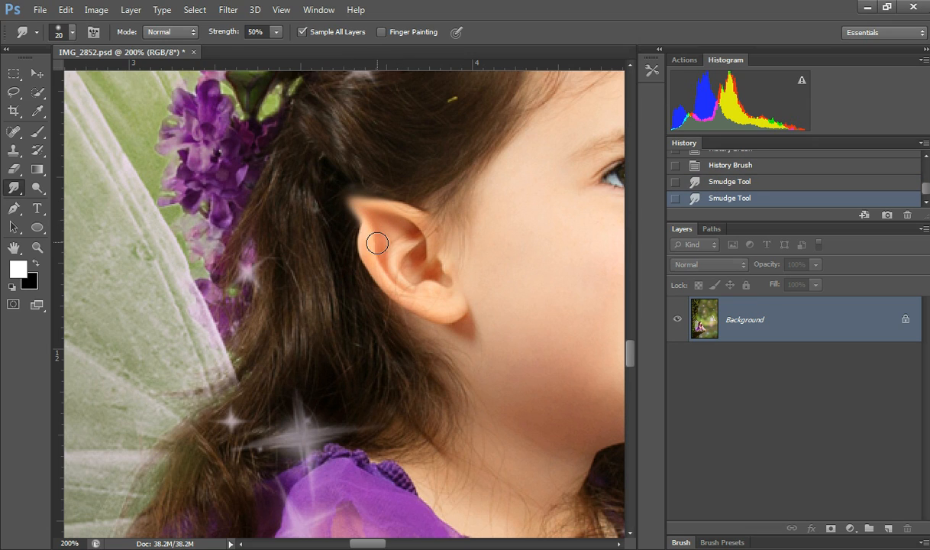
{"action": "left_click_drag", "start_coordinate": [378, 242], "coordinate": [345, 207]}
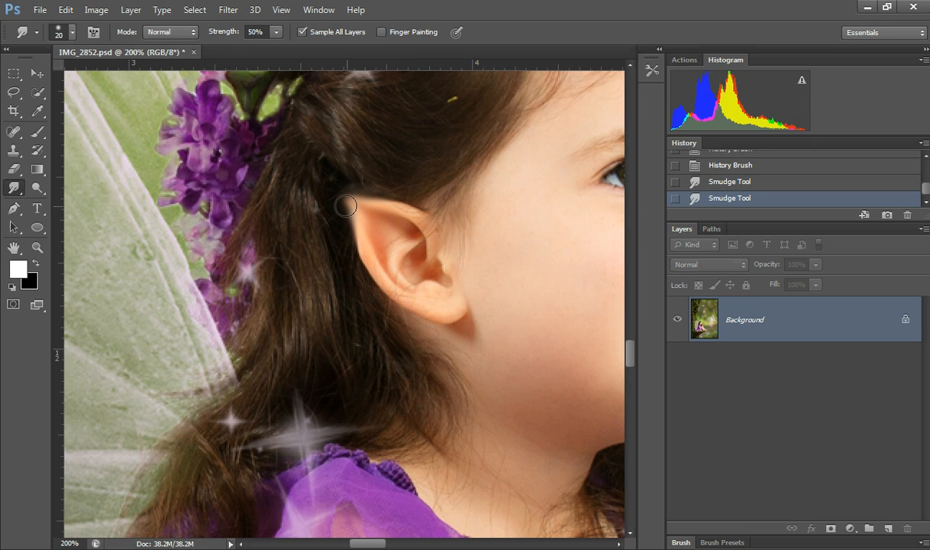
{"action": "left_click_drag", "start_coordinate": [345, 206], "coordinate": [363, 224]}
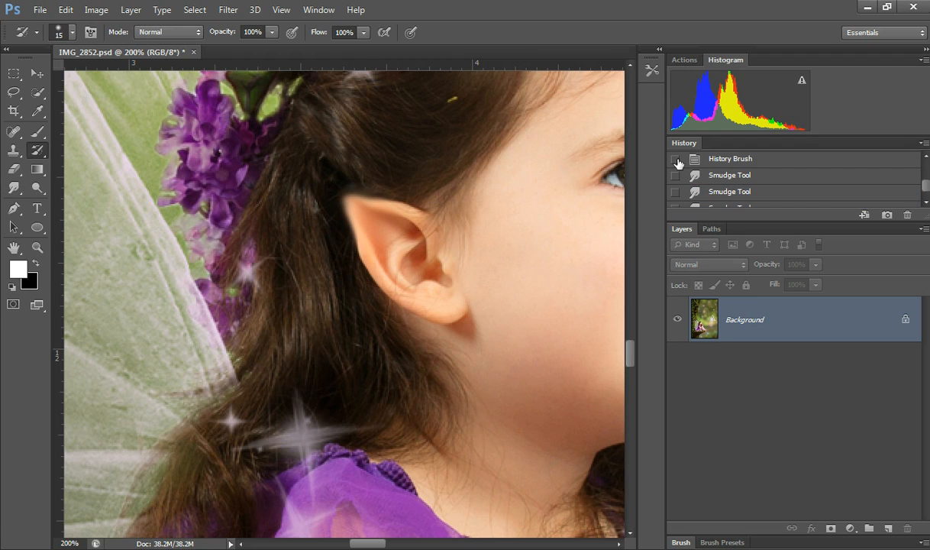
Set a pre-smudge history state as the History Brush source.
{"action": "left_click", "coordinate": [676, 162]}
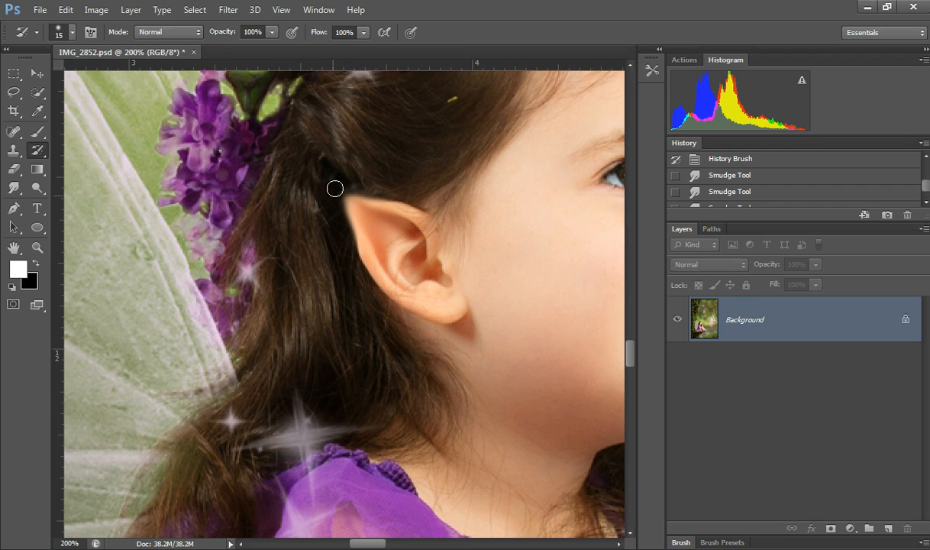
{"action": "mouse_move", "coordinate": [410, 190]}
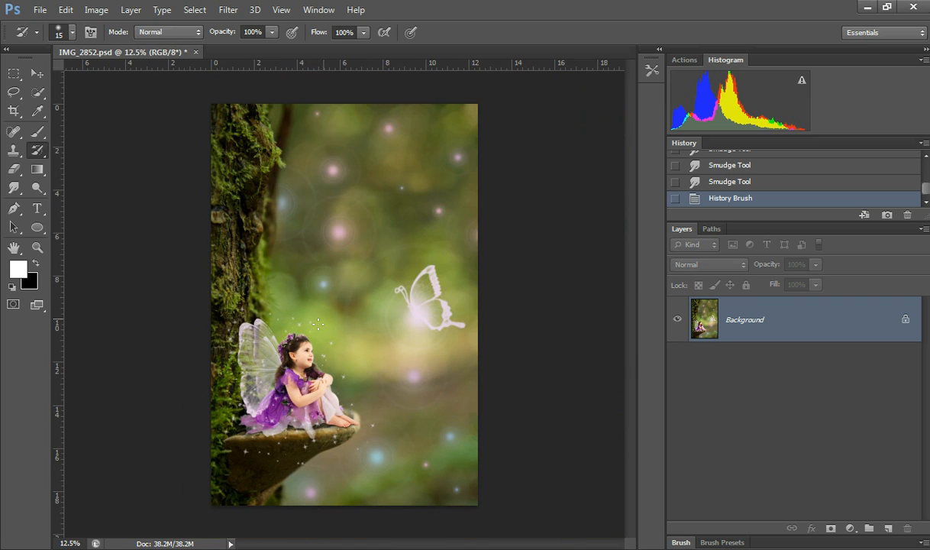
{"action": "mouse_move", "coordinate": [338, 352]}
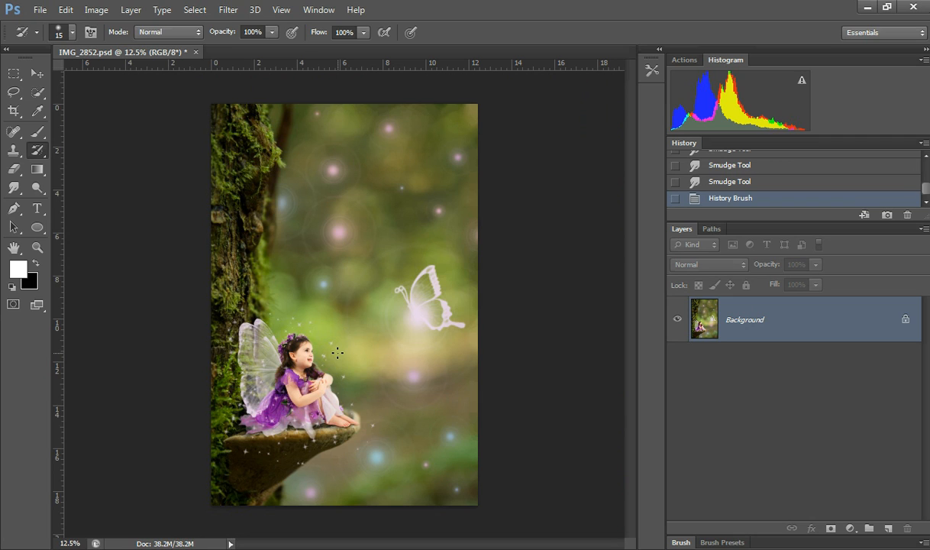
{"action": "mouse_move", "coordinate": [357, 319]}
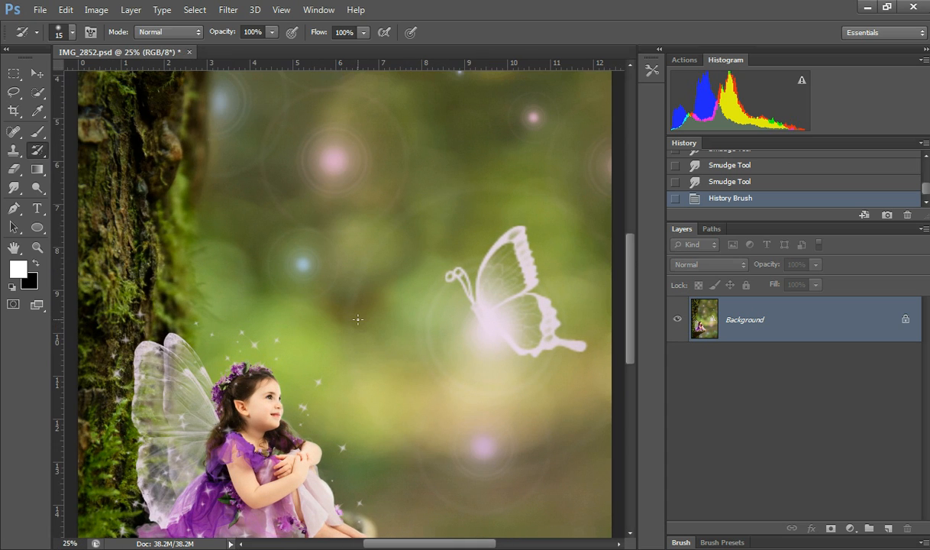
{"action": "mouse_move", "coordinate": [740, 165]}
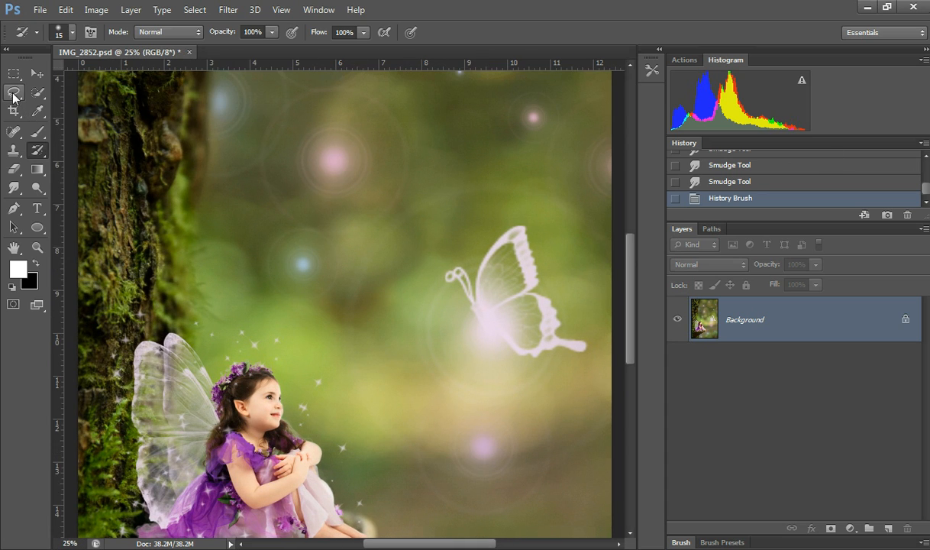
Lasso around the girl's head, including the pointed ear, and copy it to a new layer.
{"action": "left_click", "coordinate": [14, 93]}
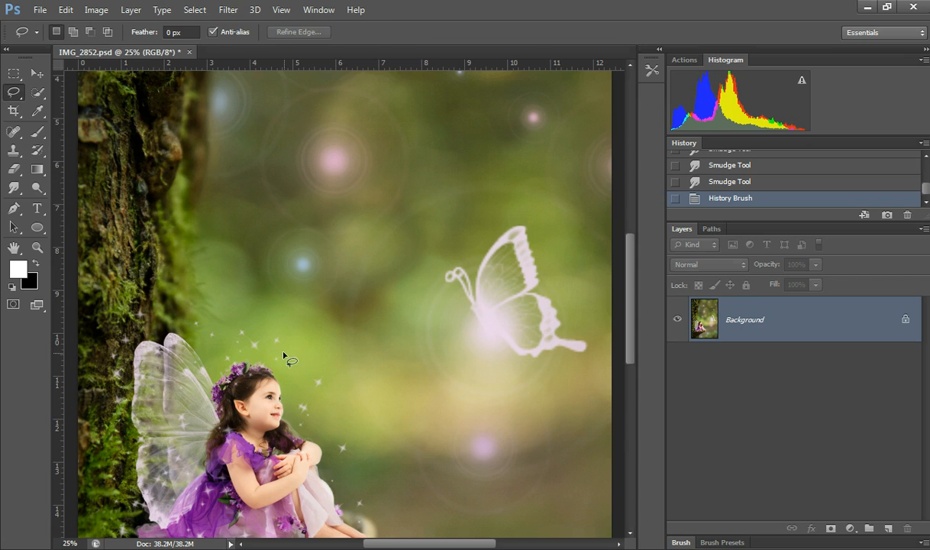
{"action": "left_click_drag", "start_coordinate": [290, 361], "coordinate": [317, 416]}
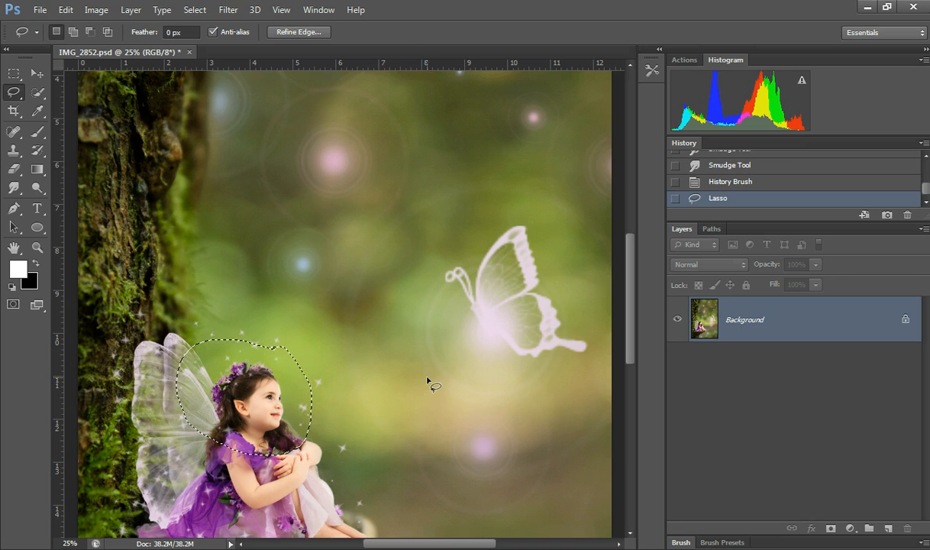
{"action": "key", "text": "ctrl+j"}
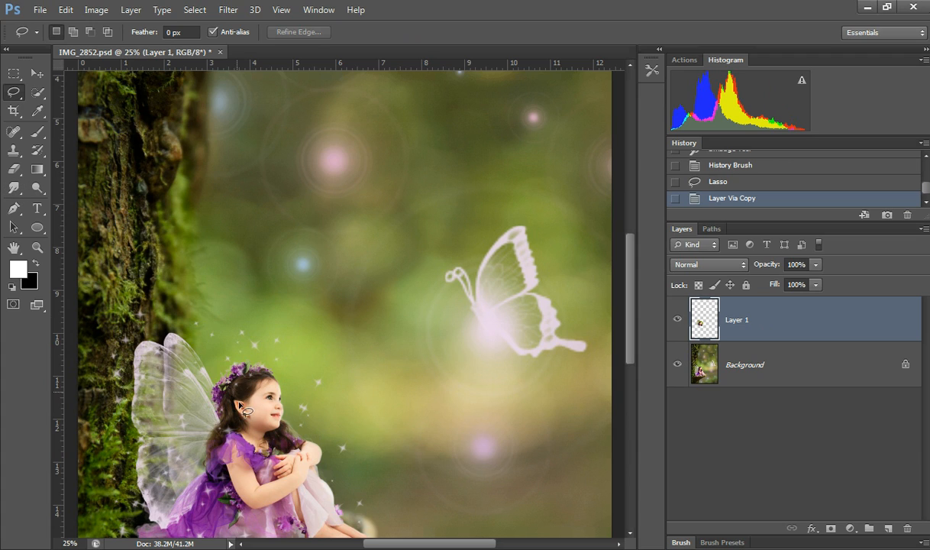
{"action": "mouse_move", "coordinate": [243, 412]}
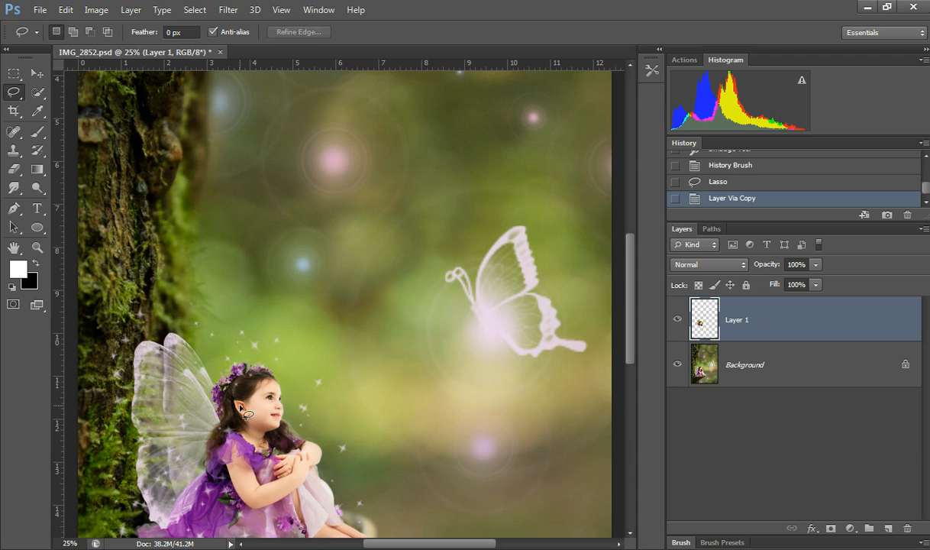
{"action": "mouse_move", "coordinate": [306, 426]}
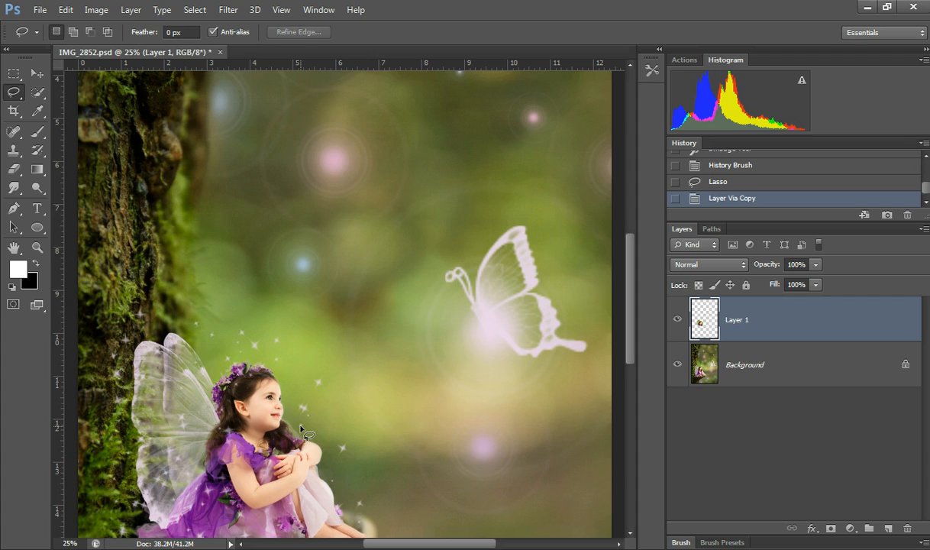
{"action": "mouse_move", "coordinate": [744, 358]}
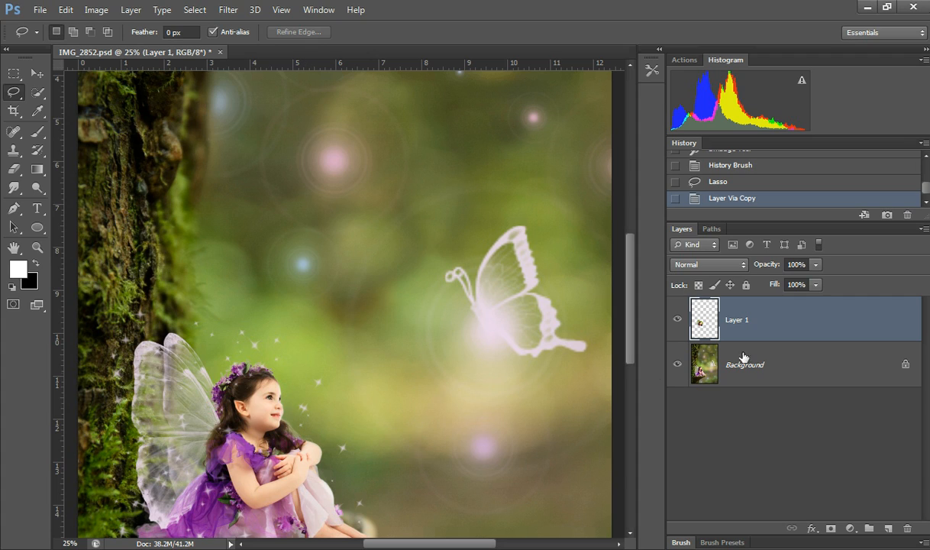
{"action": "mouse_move", "coordinate": [277, 421]}
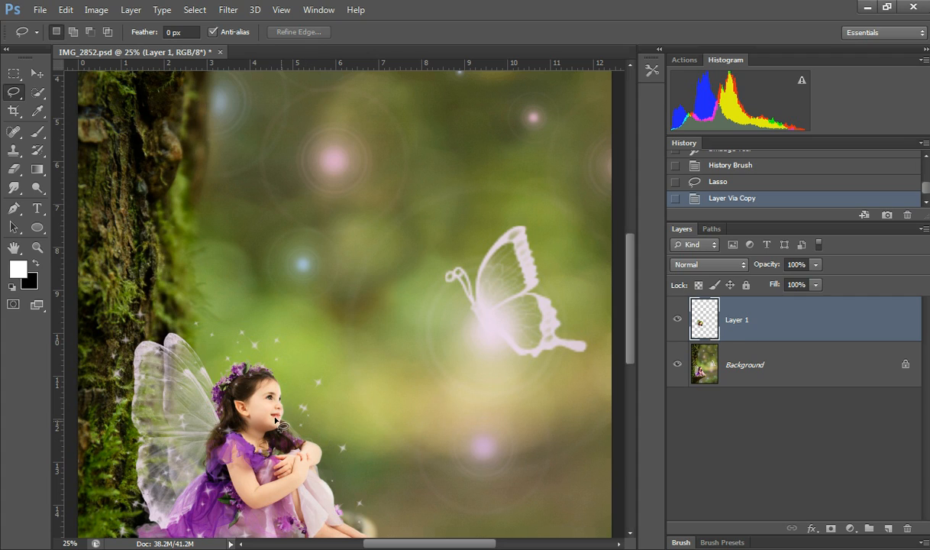
{"action": "mouse_move", "coordinate": [260, 412]}
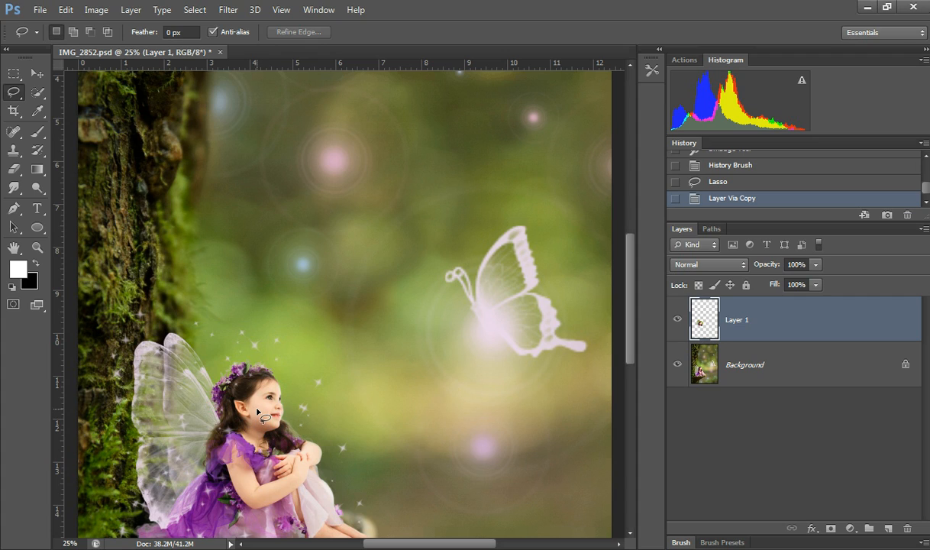